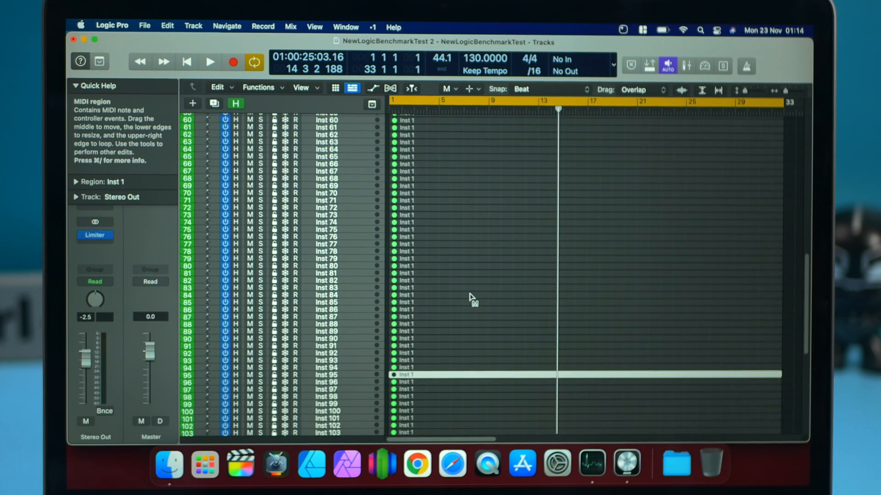
mouse_move(589, 455)
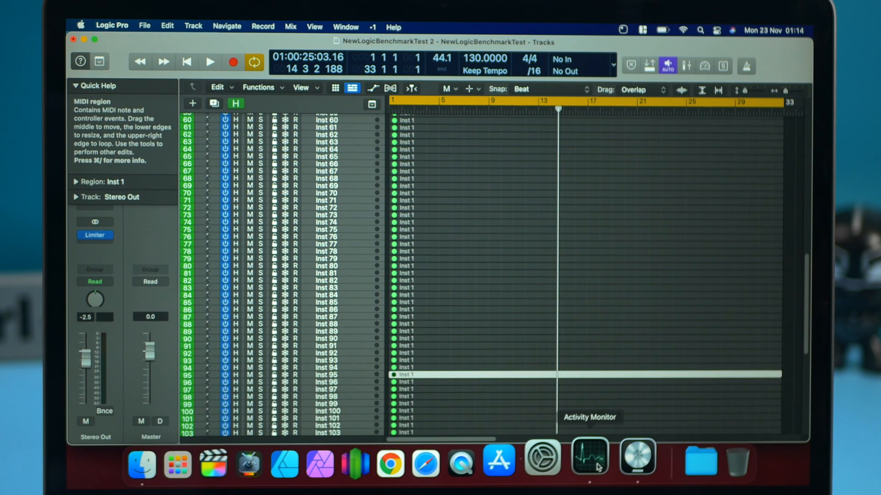
- Check the CPU activity monitor, then go to Logic Pro's audio device preferences
click(588, 456)
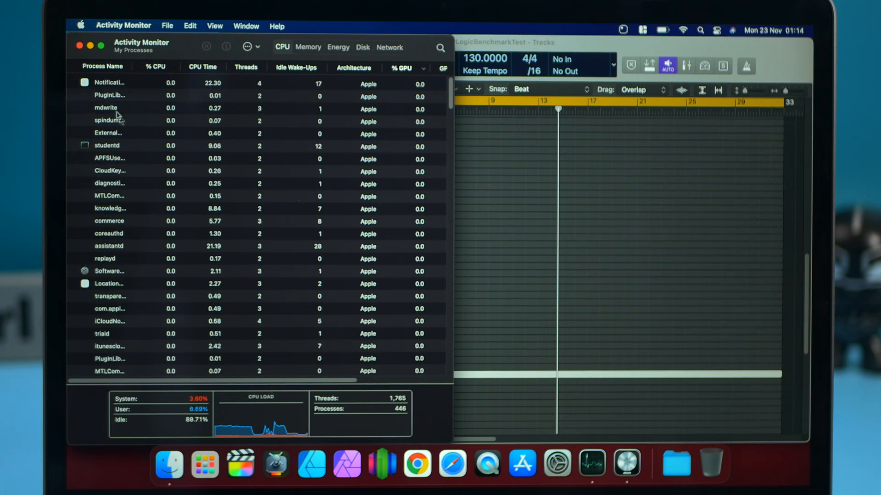
mouse_move(92, 50)
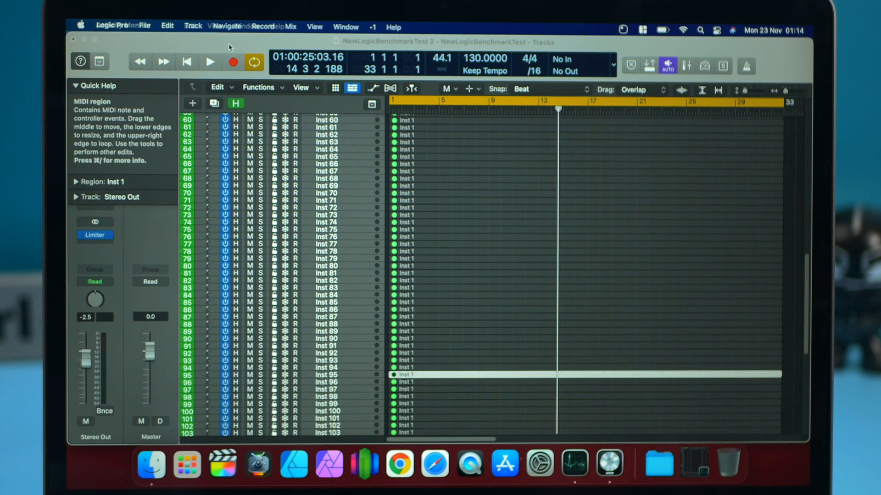
click(112, 26)
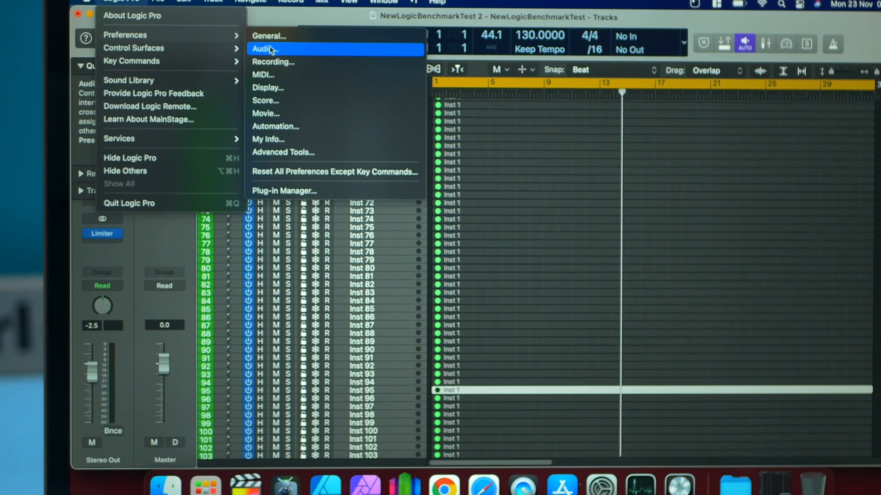
click(264, 49)
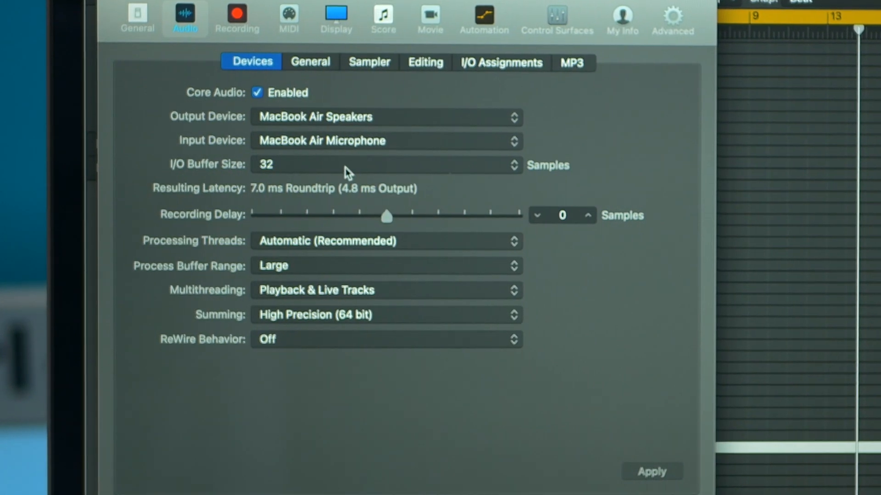
mouse_move(315, 178)
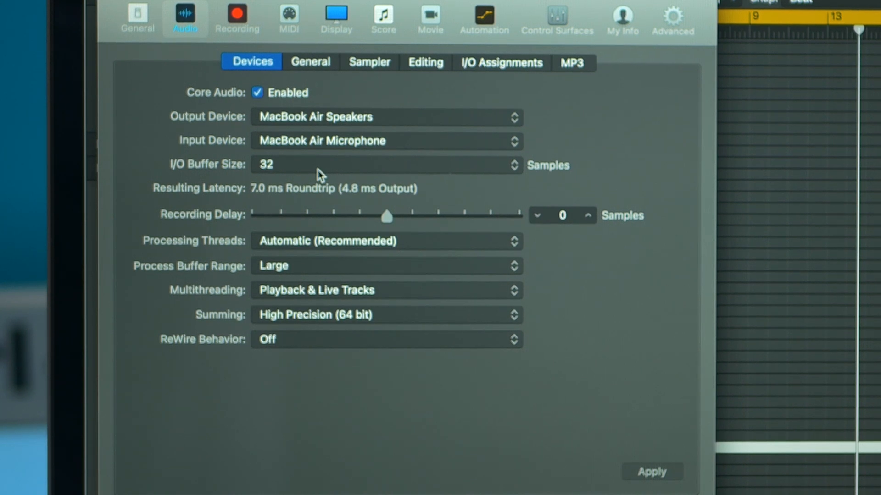
mouse_move(382, 196)
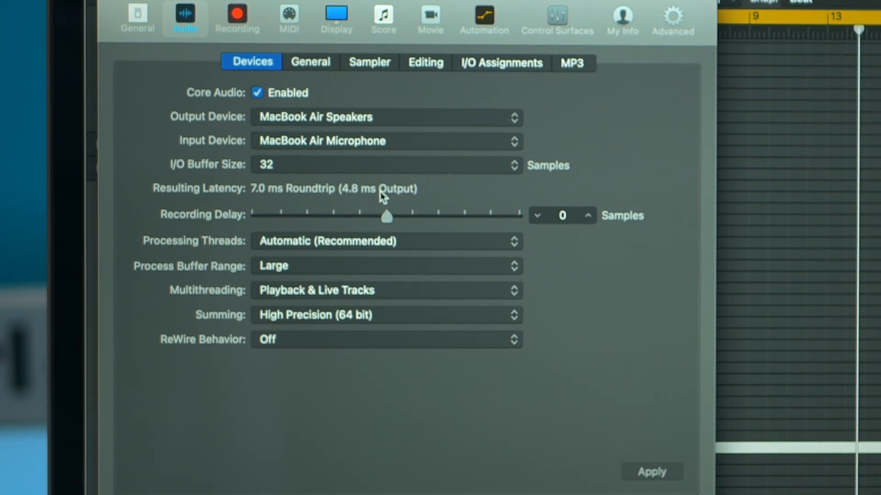
mouse_move(174, 249)
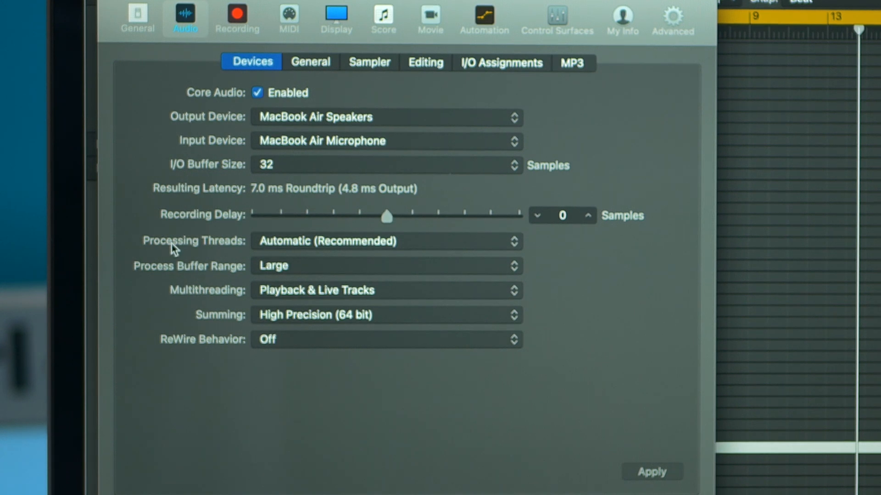
mouse_move(296, 249)
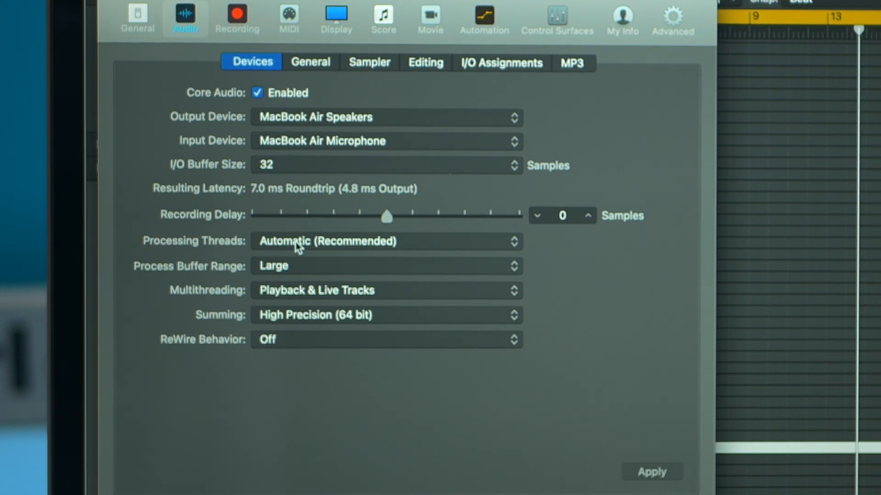
- Review the processing thread setting and keep the I/O buffer size at 32 samples
click(384, 241)
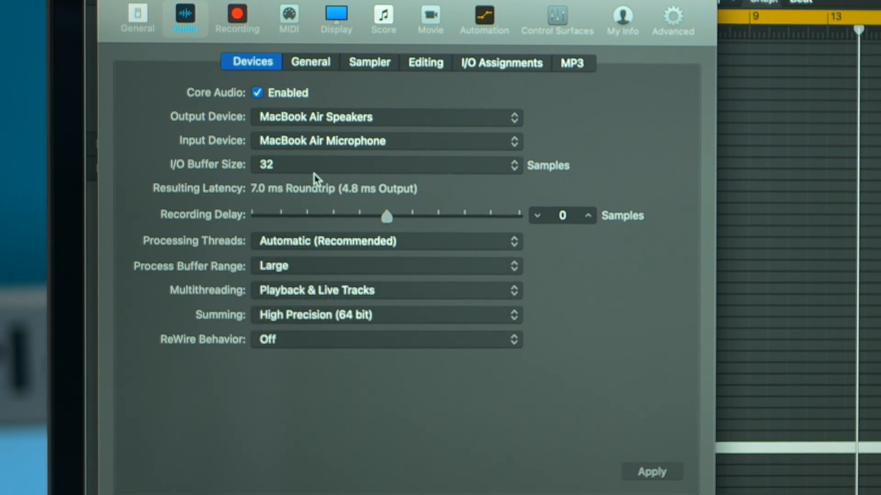
click(386, 164)
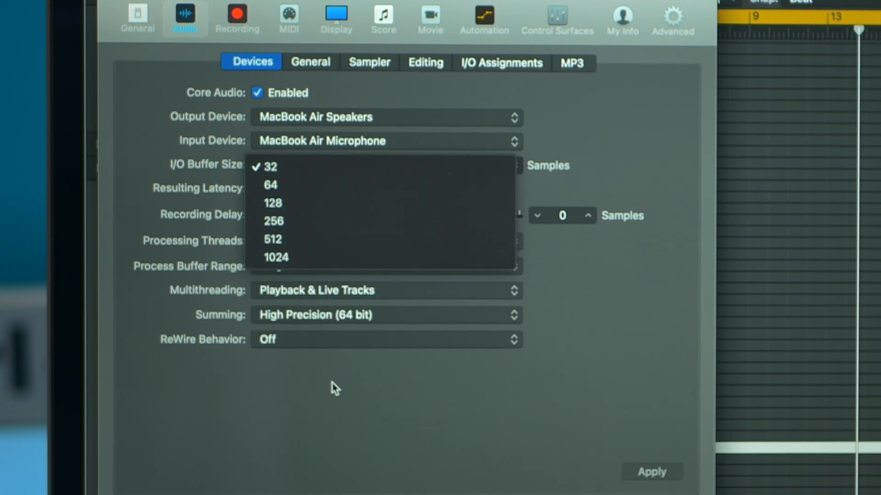
click(270, 166)
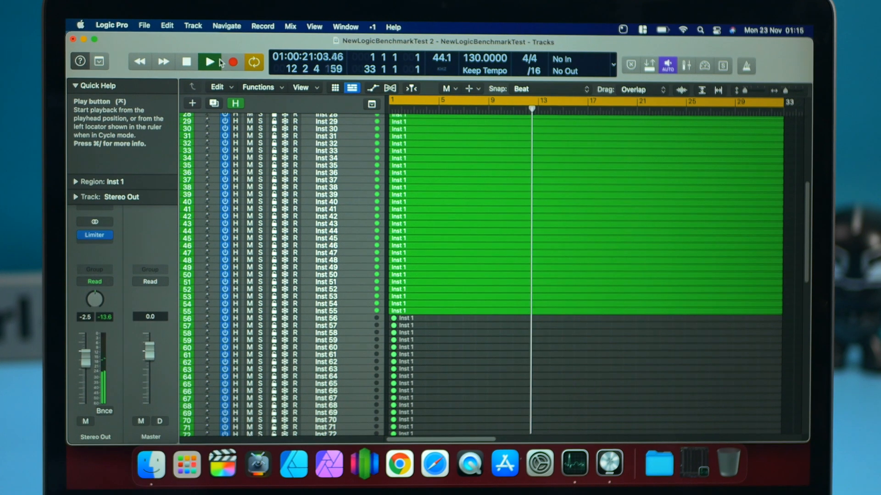
- Stop playback, unmute the regions on tracks 56 to 60, and briefly test playback
click(186, 61)
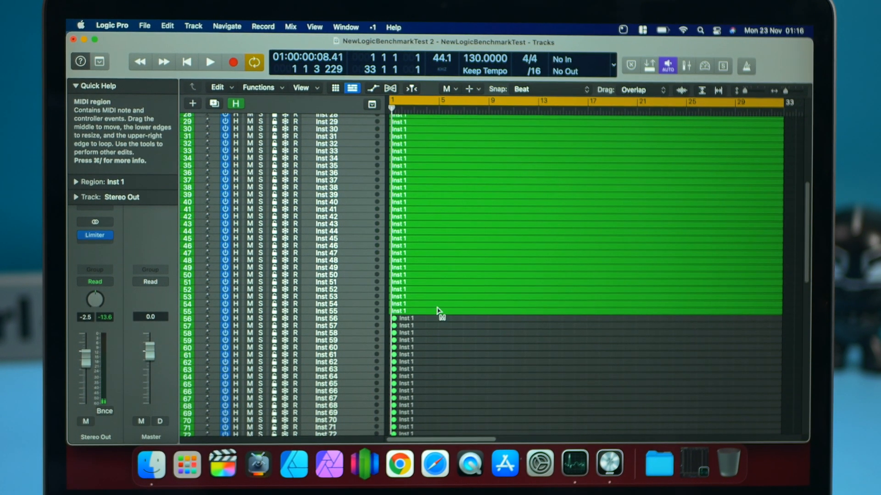
mouse_move(431, 341)
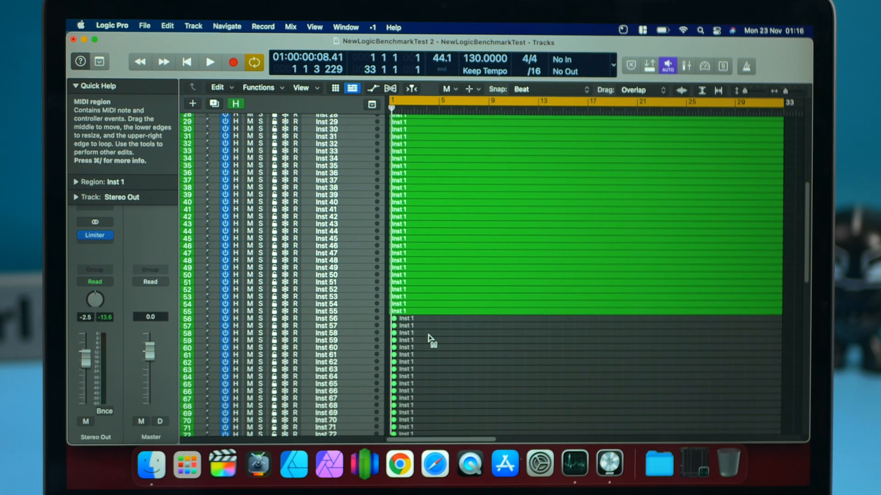
click(416, 348)
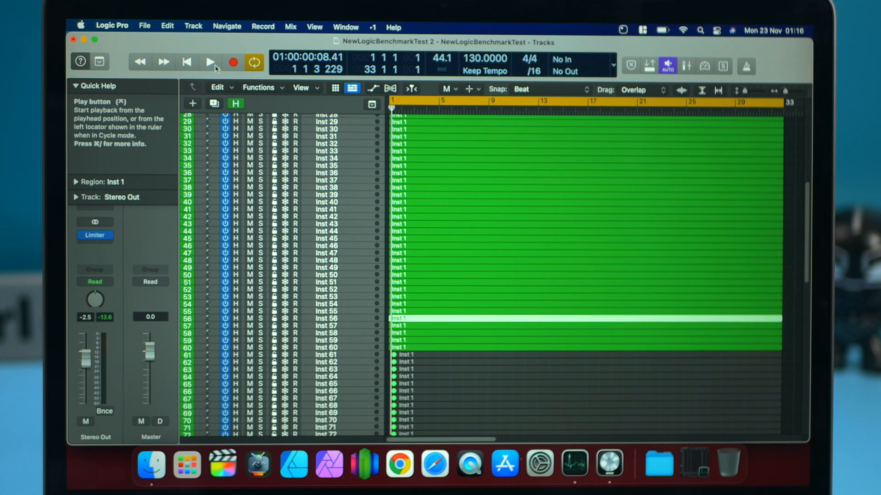
click(210, 62)
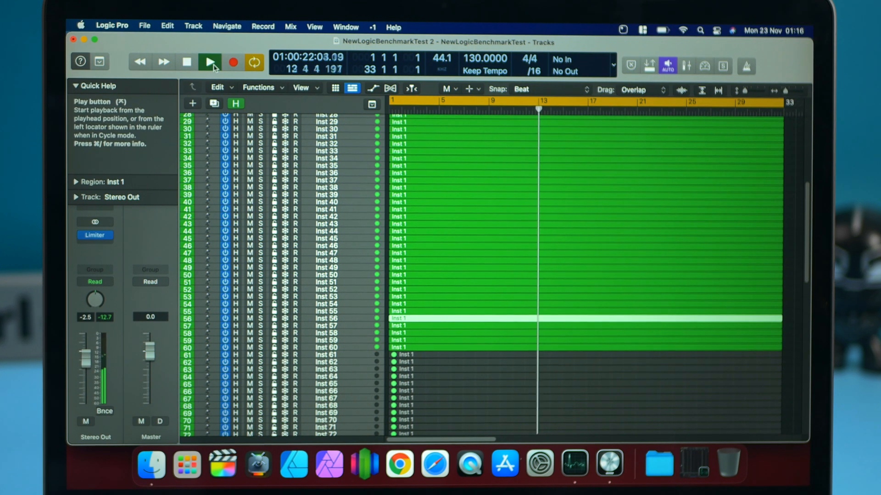
click(187, 61)
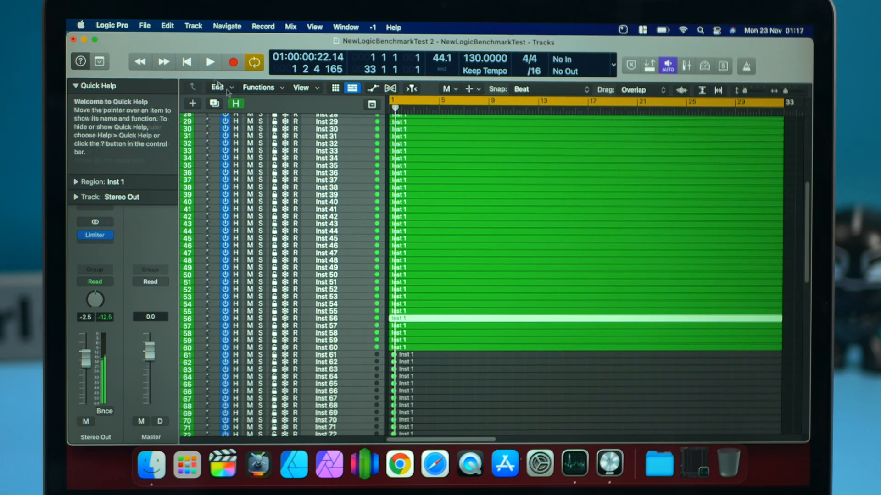
mouse_move(384, 382)
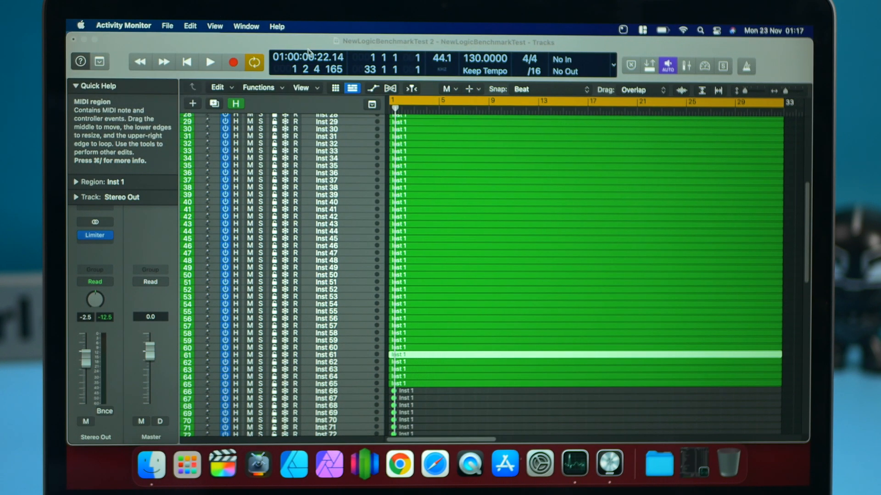
- Play the 65-track project and dismiss the resulting System Overload warning
click(209, 62)
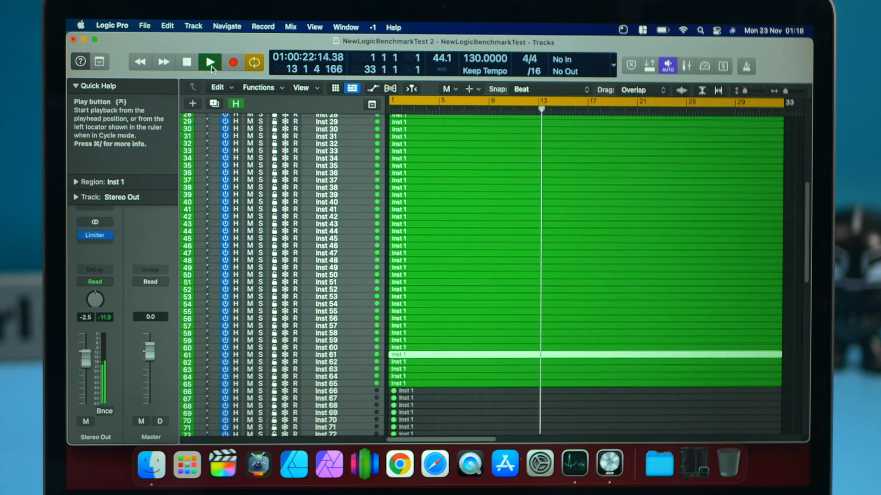
click(209, 62)
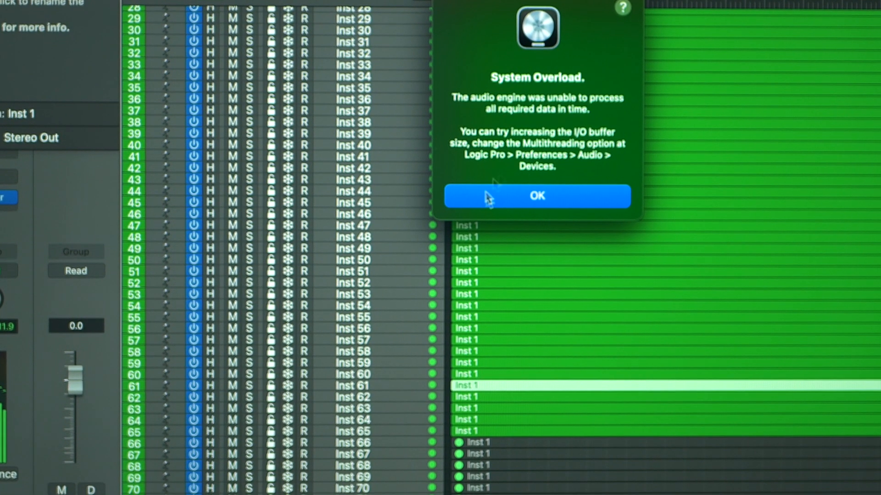
click(537, 195)
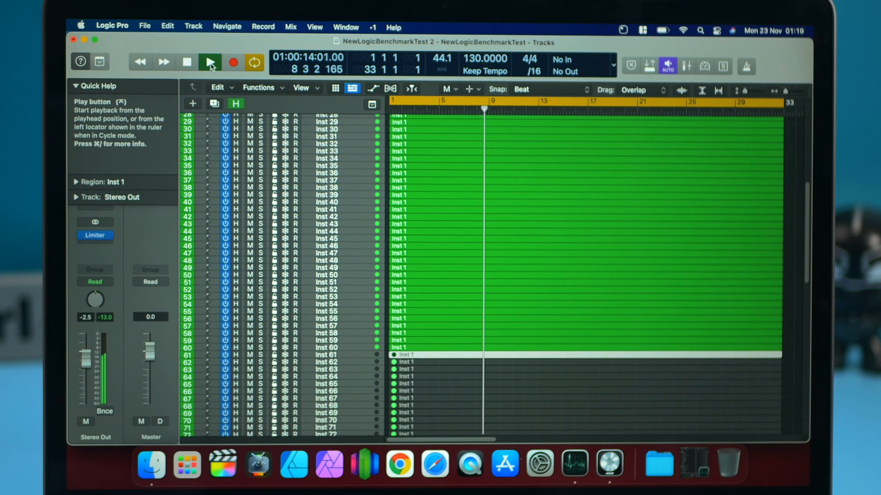
- Stop playback before changing the audio buffer size
click(187, 62)
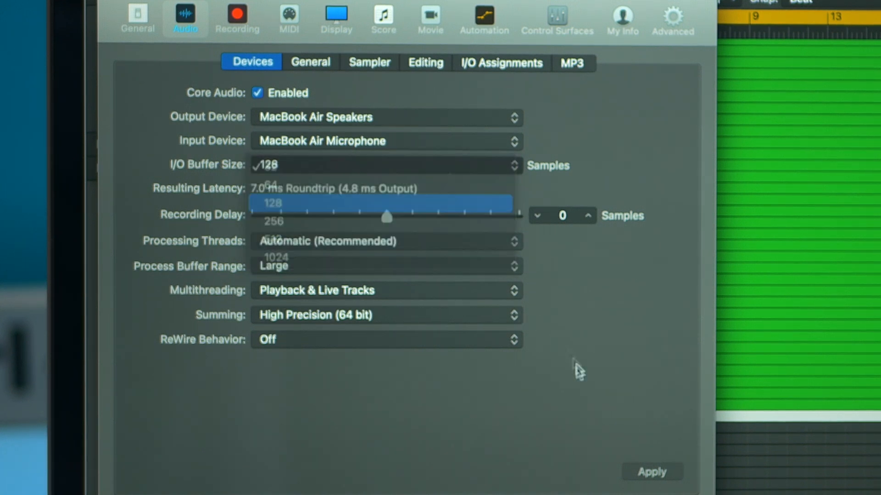
- Apply the 128-sample buffer, test playback, dismiss the overload warning and head to preferences
click(272, 203)
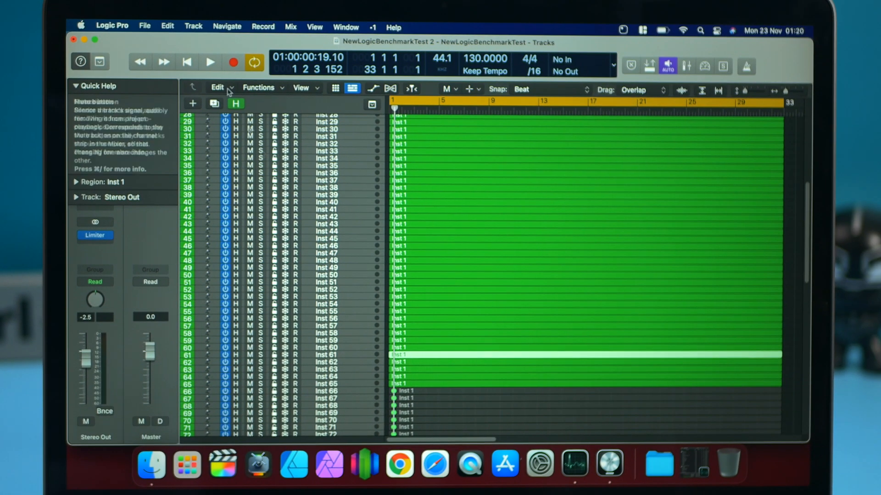
click(209, 62)
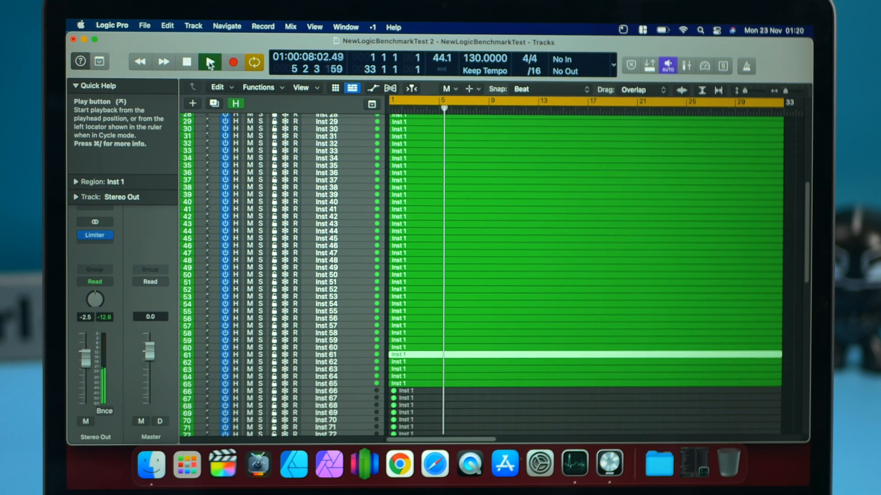
click(209, 62)
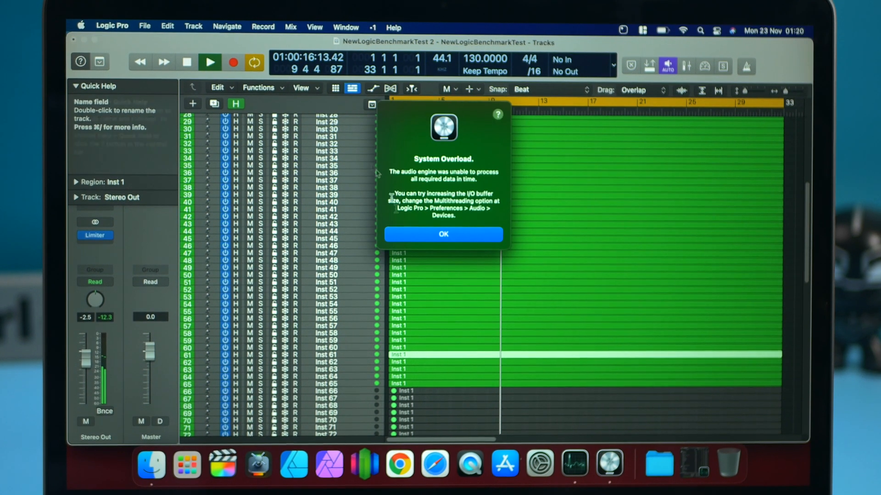
click(443, 234)
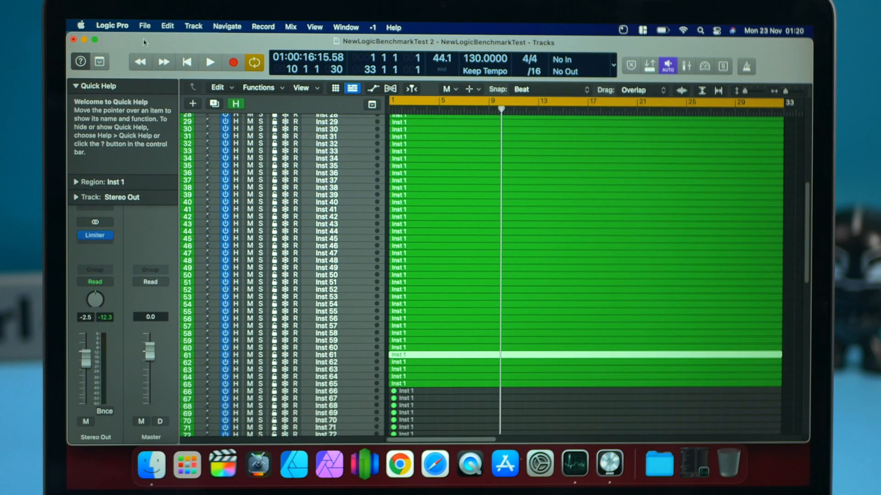
click(111, 26)
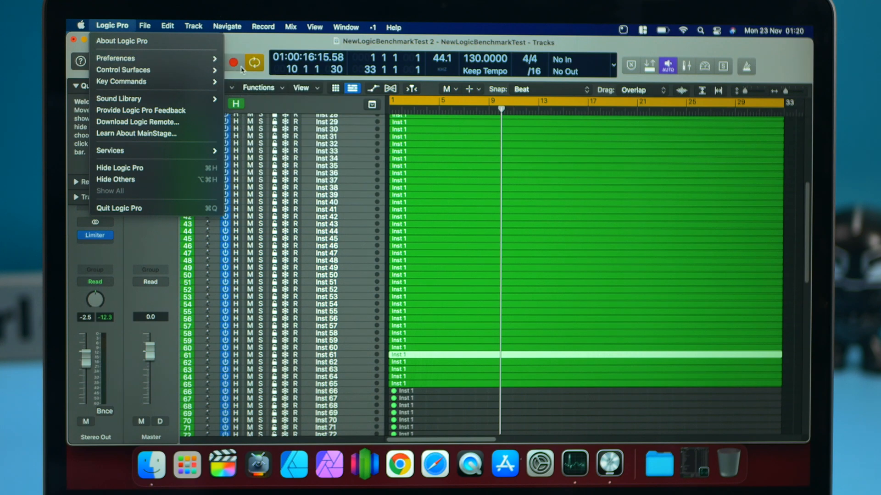
- Set the I/O buffer size to 512 samples, play, and dismiss the System Overload warning
click(116, 57)
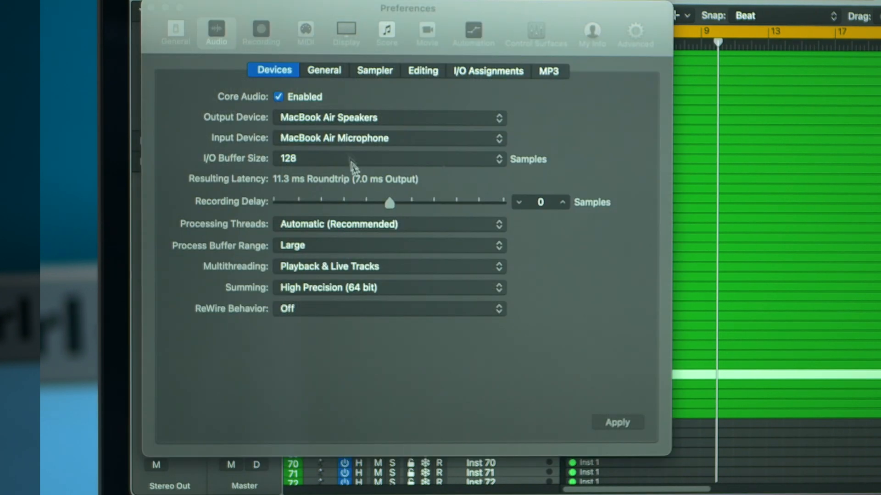
click(388, 159)
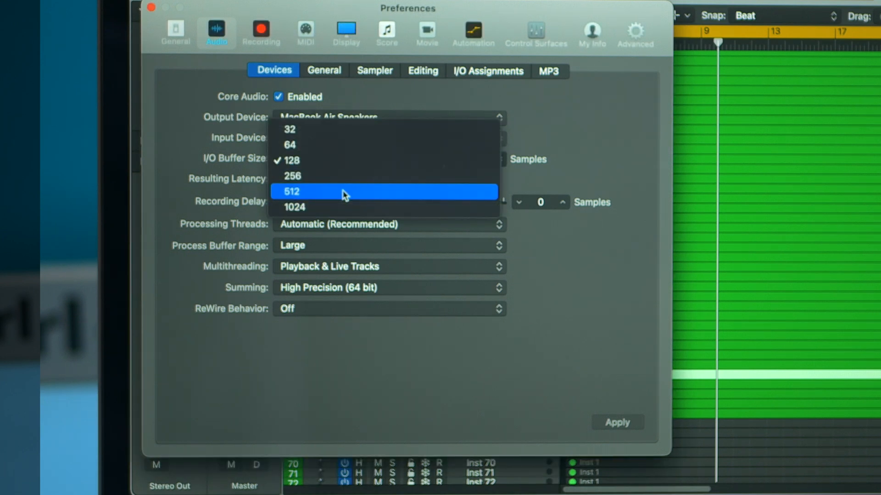
click(291, 191)
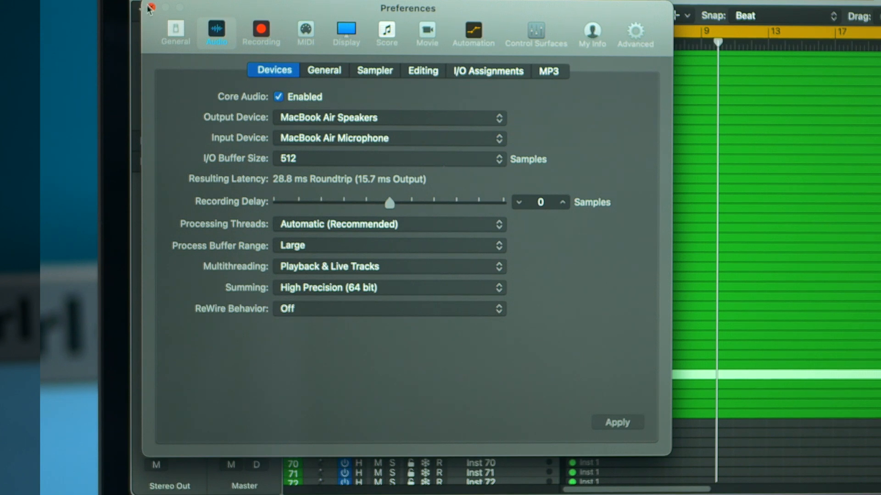
click(150, 7)
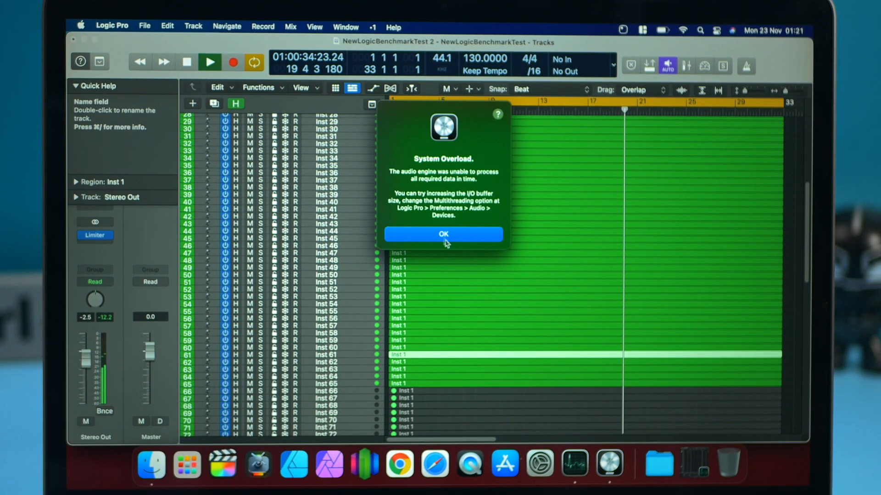
click(443, 234)
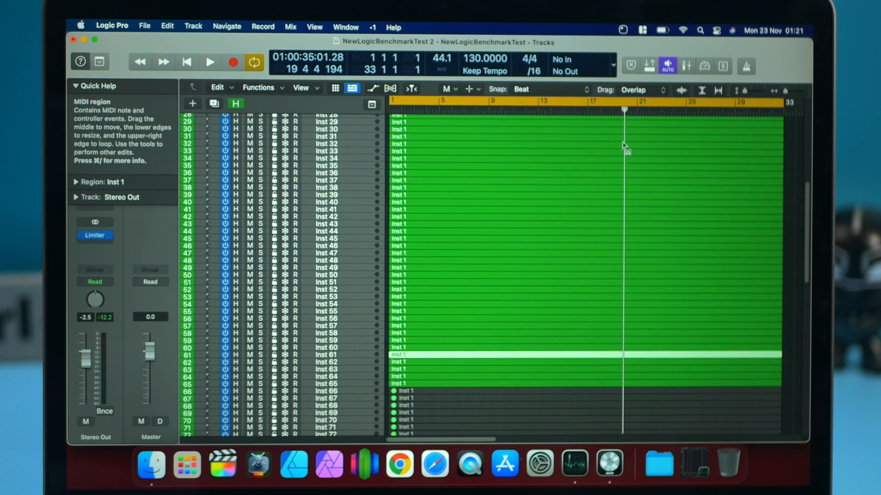
mouse_move(633, 173)
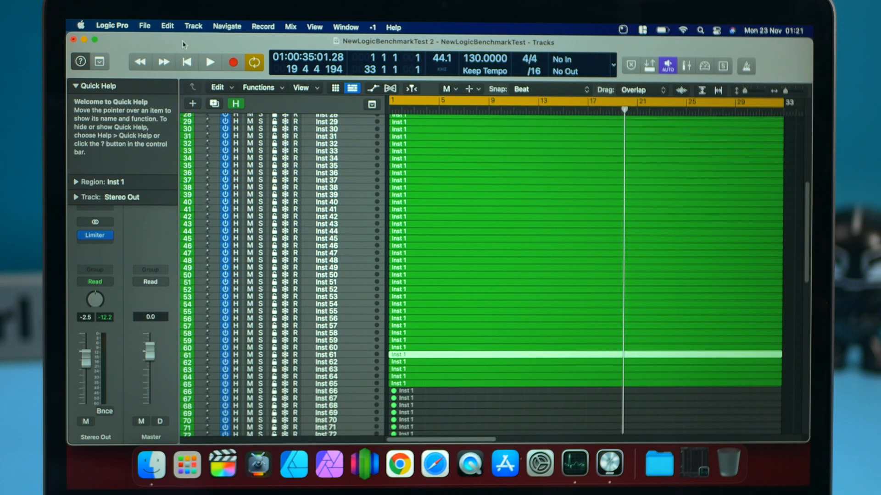
mouse_move(408, 365)
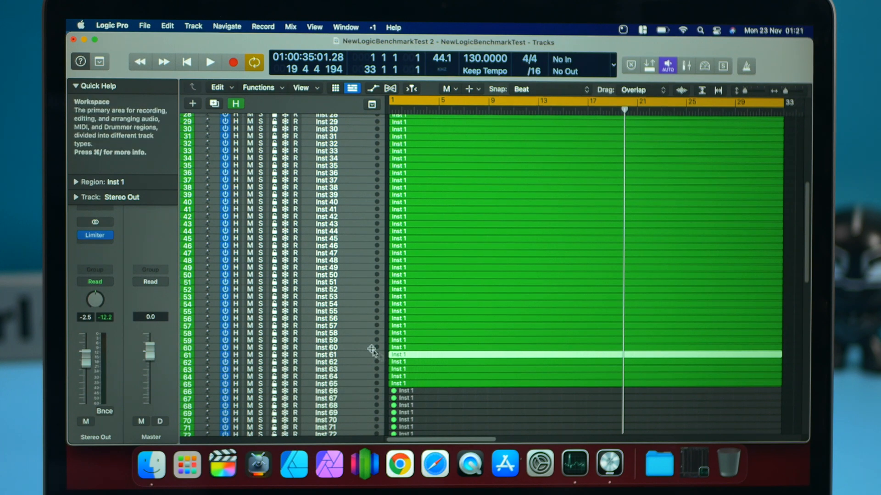
- Set the I/O buffer back to 32 samples, apply it, and reopen the audio preferences
click(112, 27)
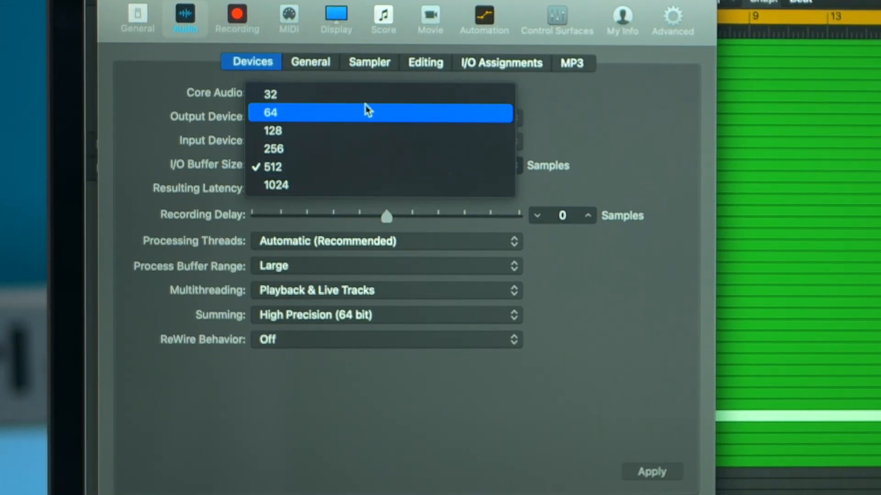
click(270, 94)
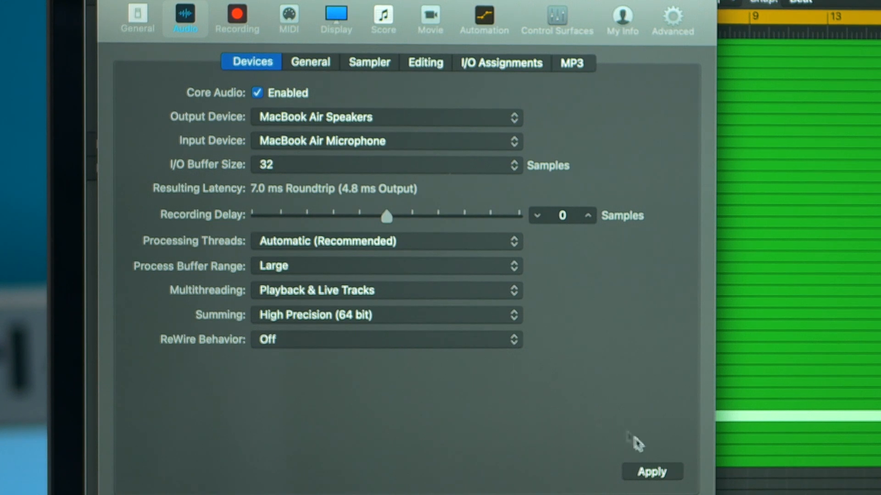
click(651, 471)
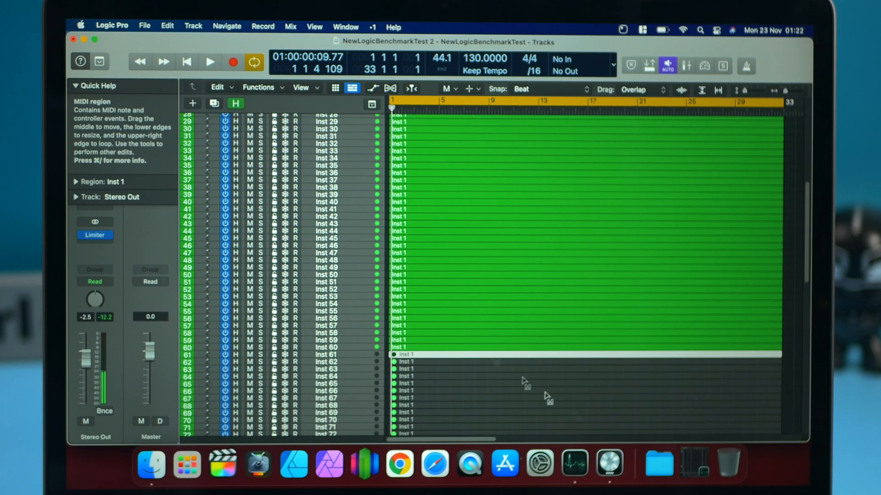
click(575, 455)
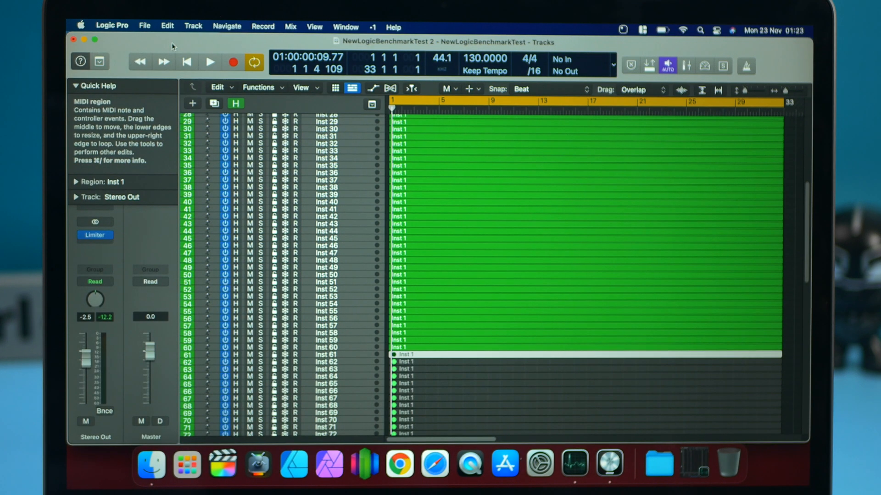
click(112, 27)
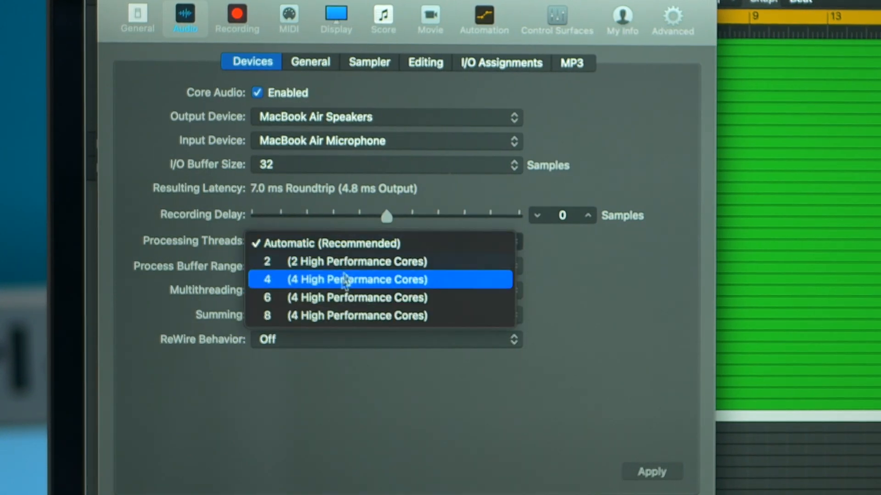
- Set Processing Threads to 8, then unmute regions on tracks 62 through 90 and play
click(357, 315)
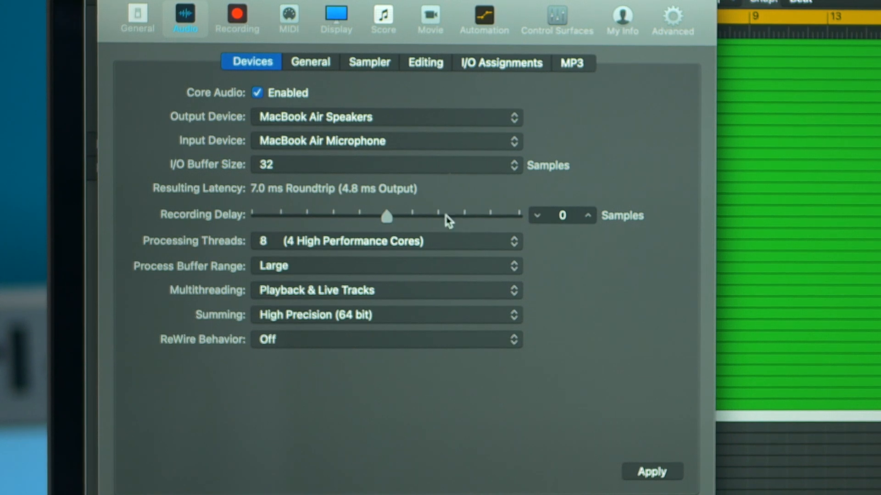
click(651, 472)
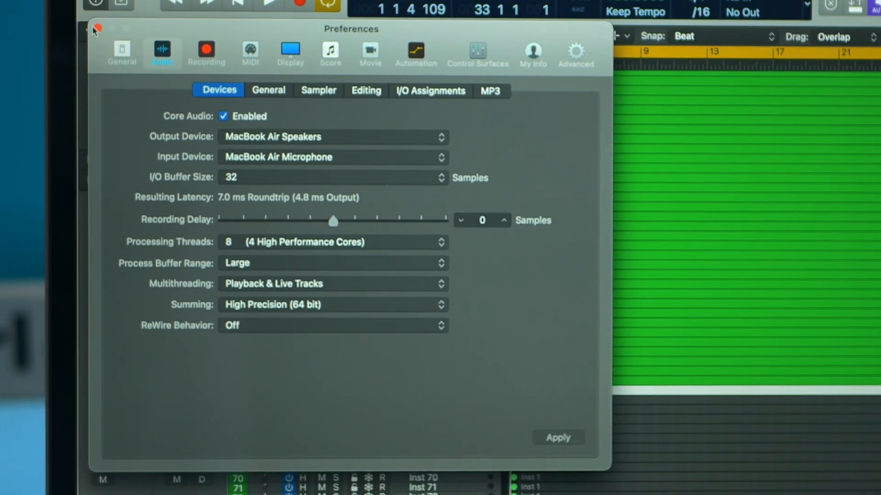
click(96, 30)
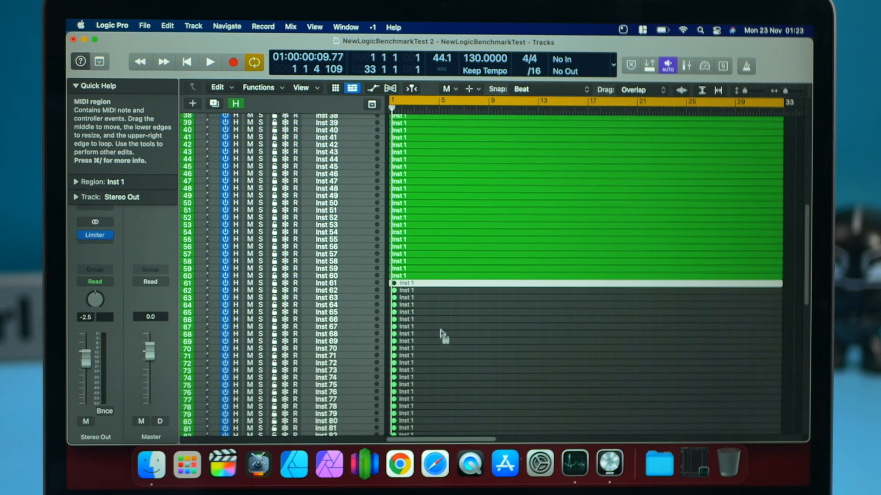
scroll(down, 3)
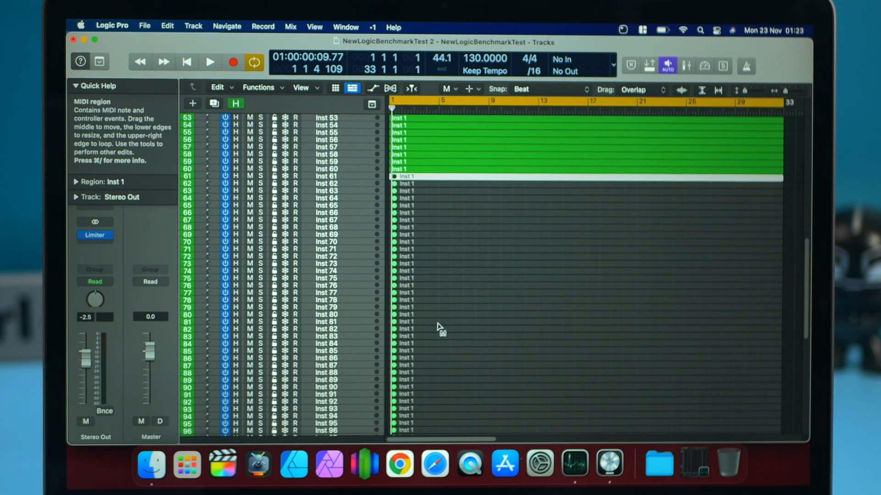
click(209, 62)
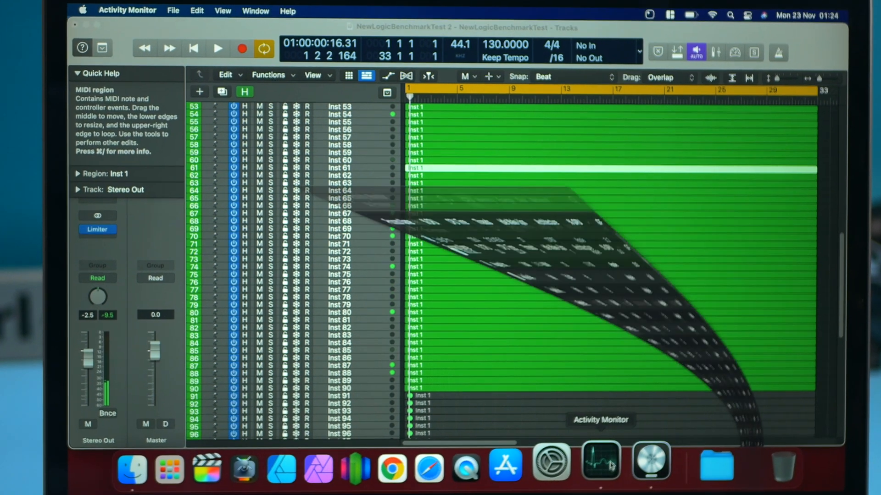
- View the CPU Load graph in Activity Monitor during 90-track playback
click(600, 459)
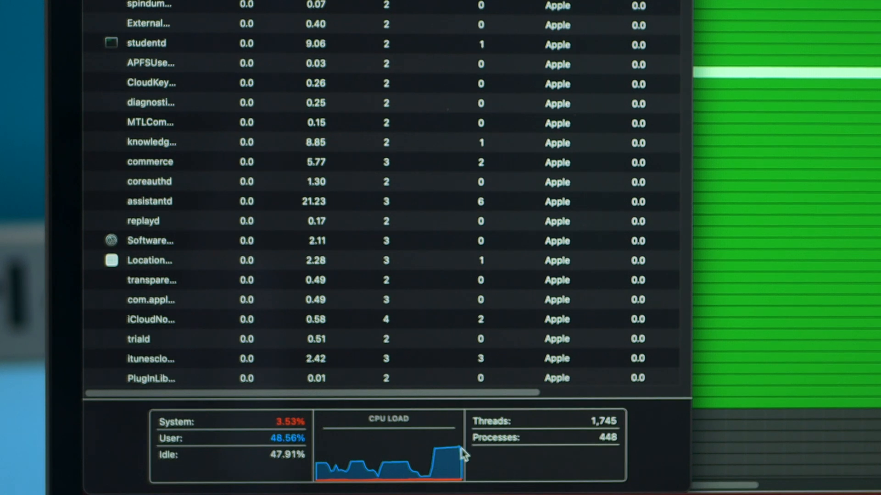
mouse_move(438, 466)
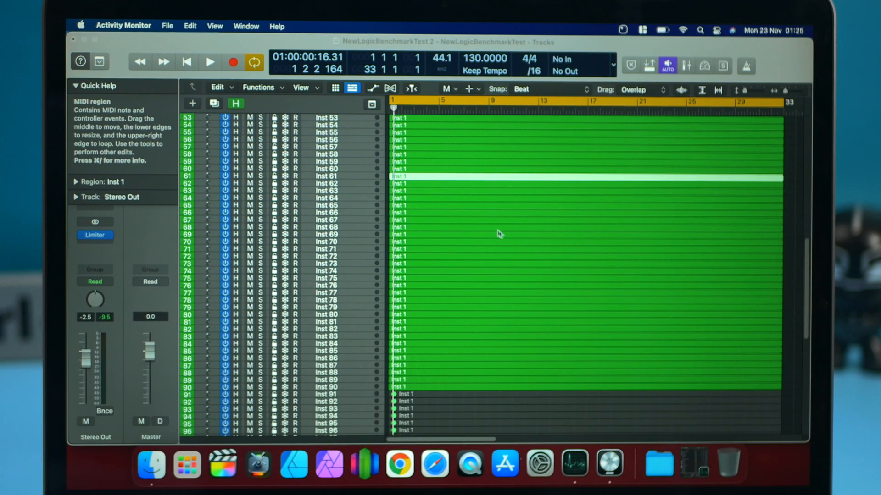
scroll(down, 3)
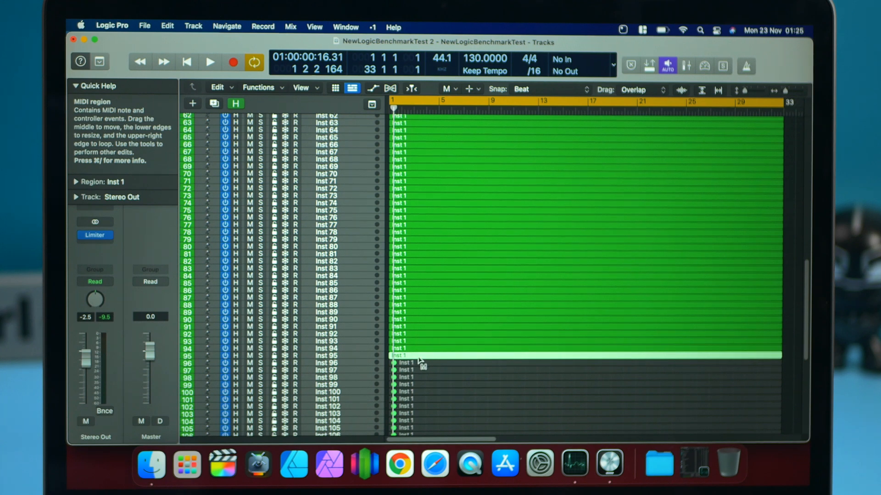
- Play 94 tracks, dismiss the overload warning, and view Logic Pro's per-process CPU usage
click(209, 61)
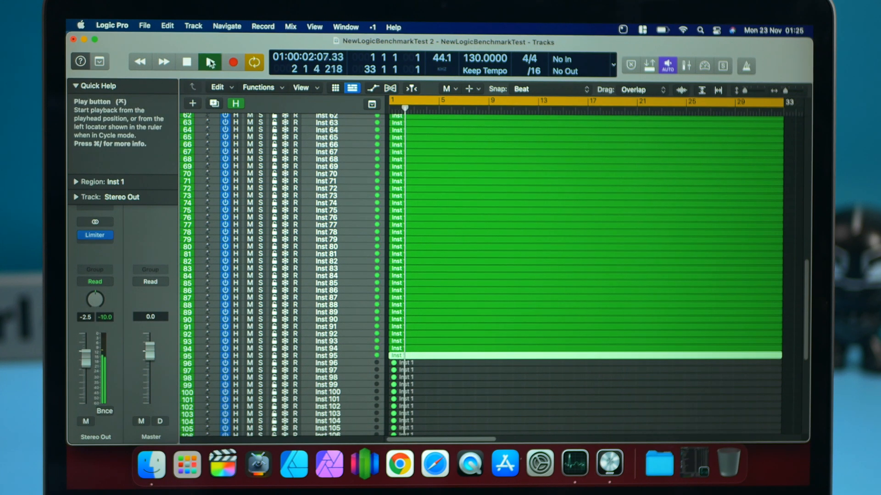
click(209, 62)
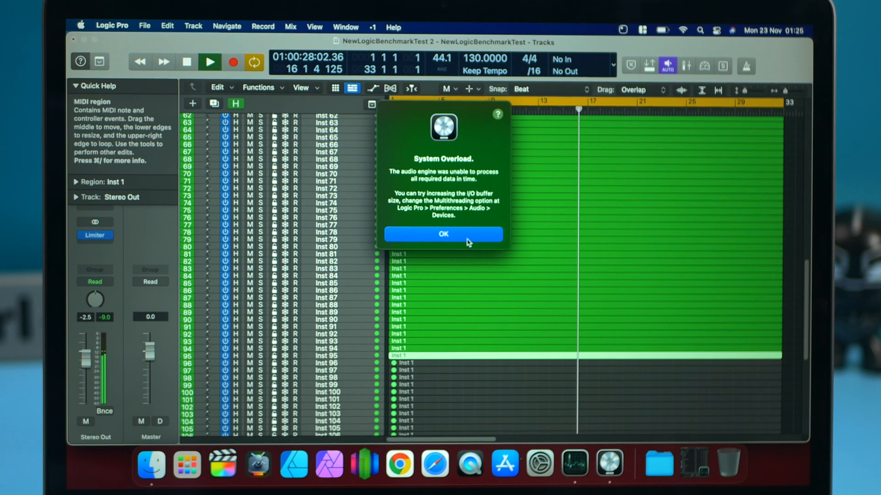
click(443, 233)
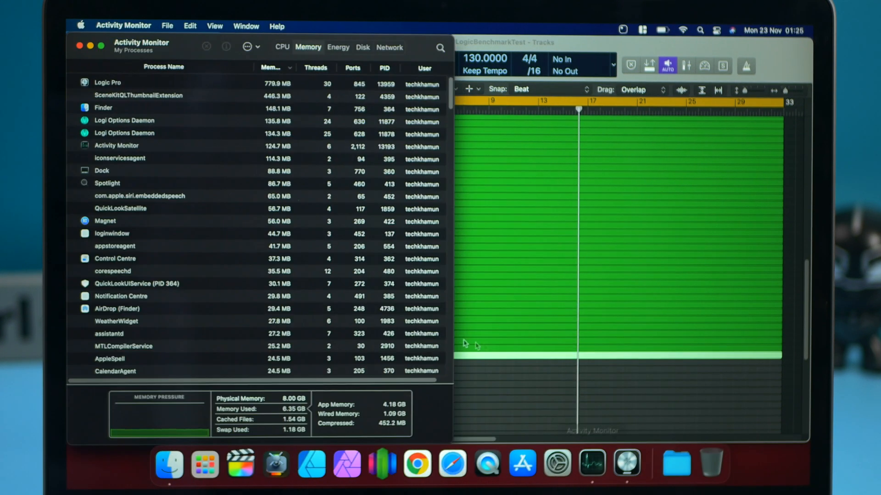
click(281, 47)
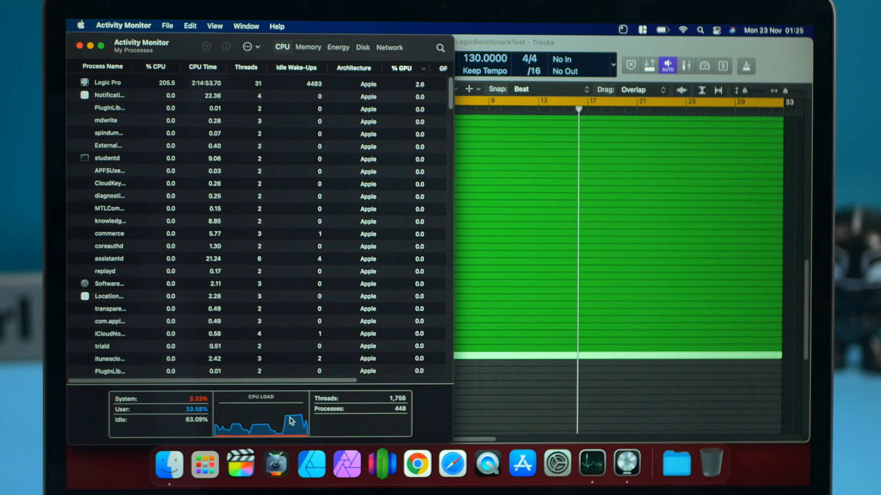
mouse_move(93, 51)
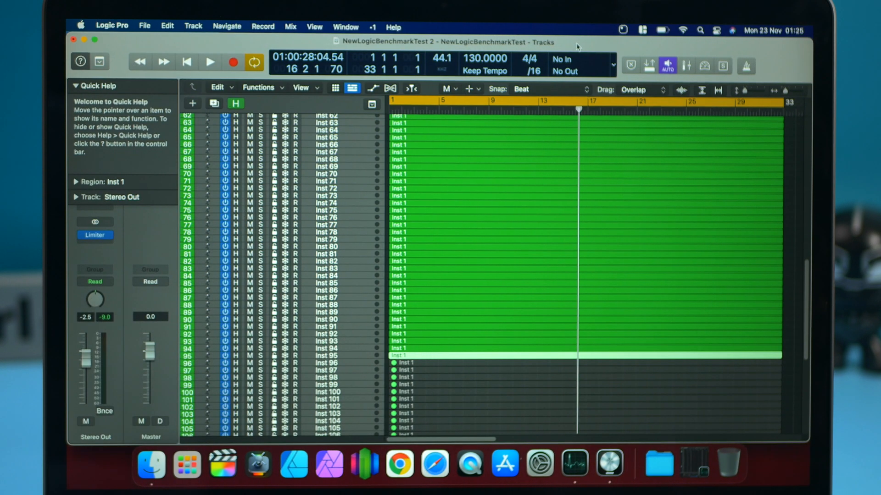
mouse_move(409, 360)
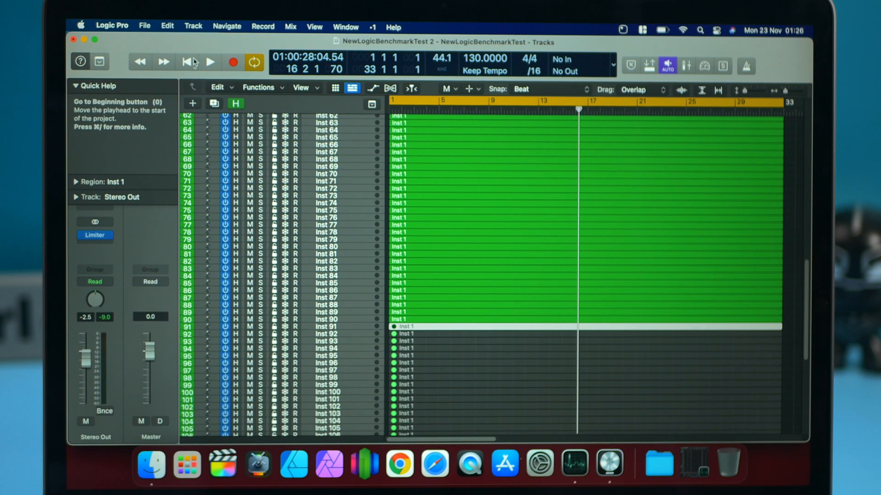
- Play the 90-track project from the start, stop it, and check CPU load in Activity Monitor
click(209, 62)
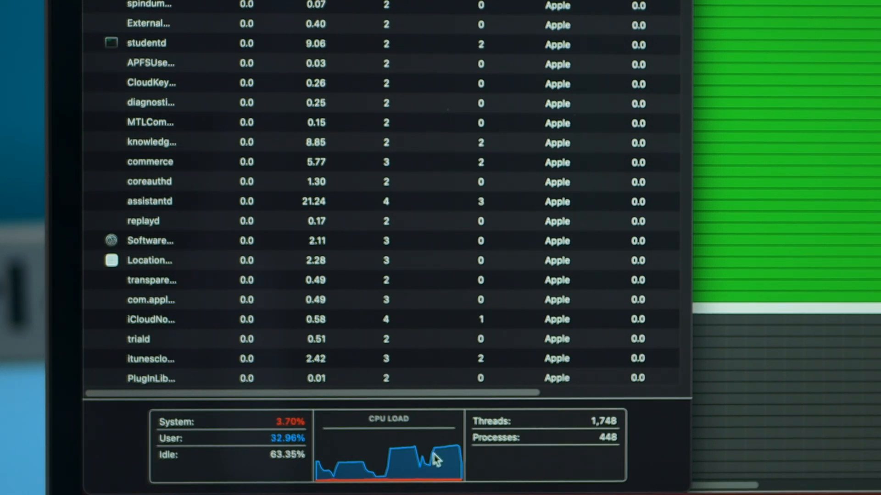
mouse_move(455, 452)
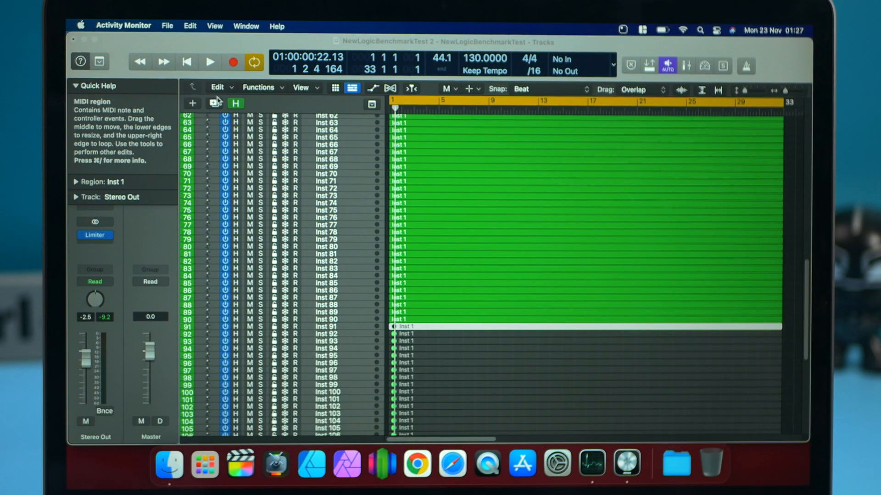
click(209, 61)
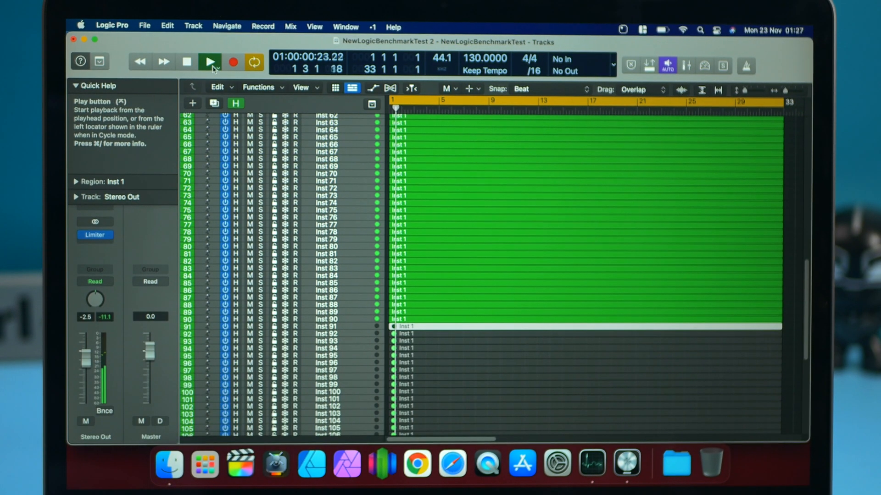
click(210, 61)
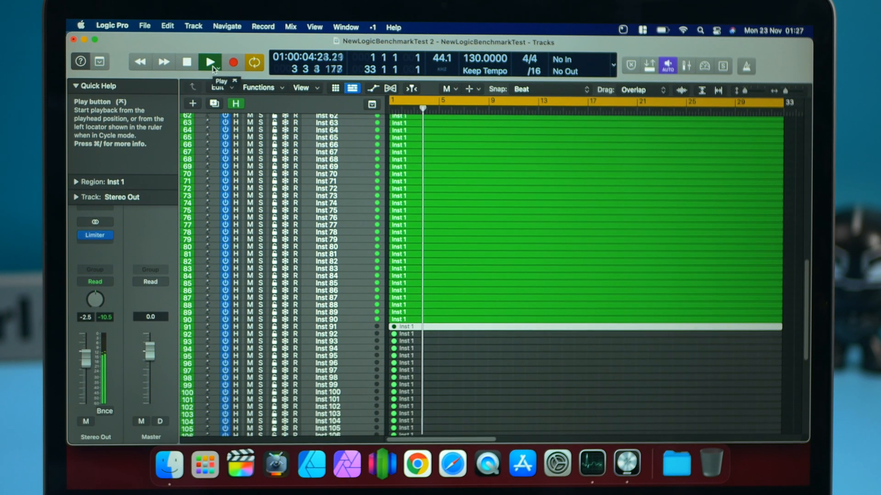
click(210, 61)
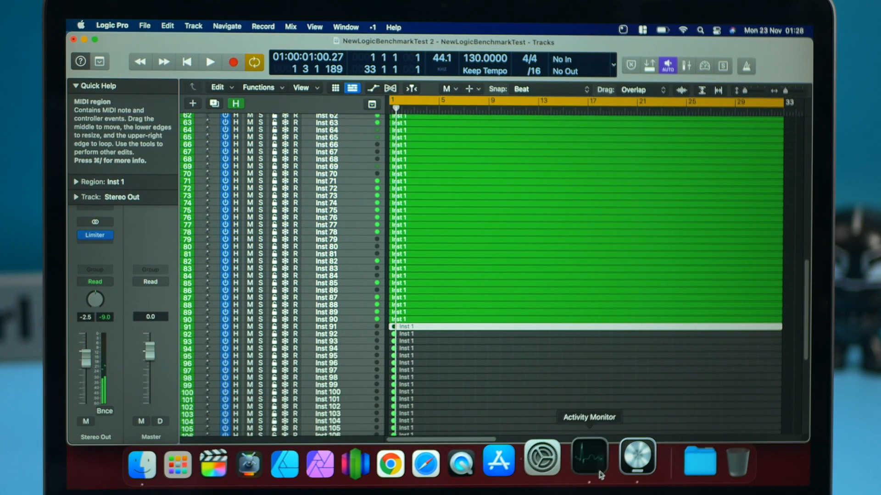
click(589, 454)
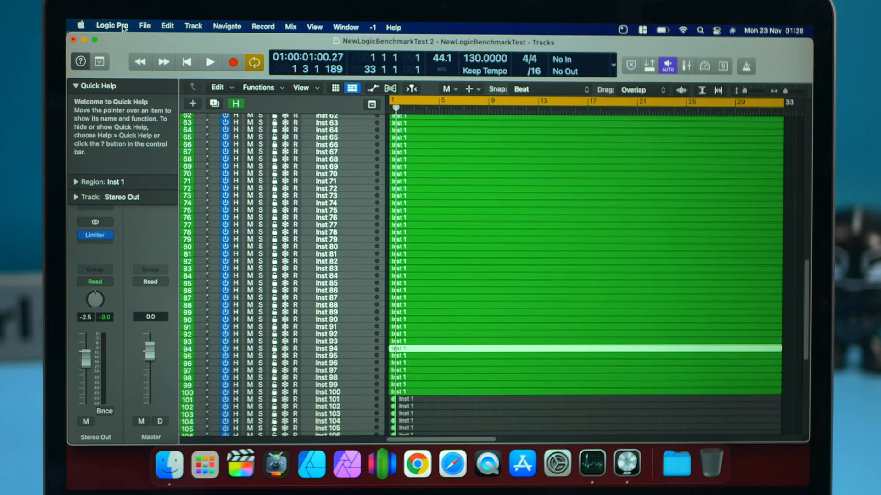
- Raise the I/O Buffer Size to 256 samples in the Audio preferences
click(111, 25)
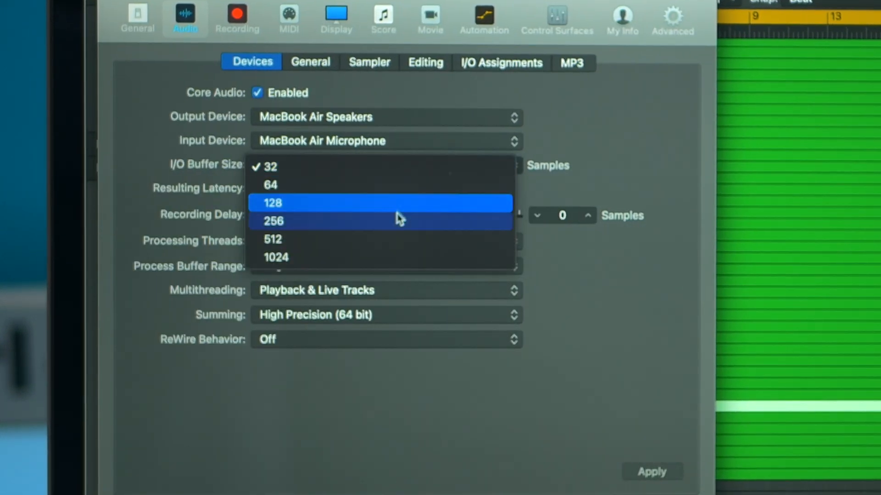
click(272, 221)
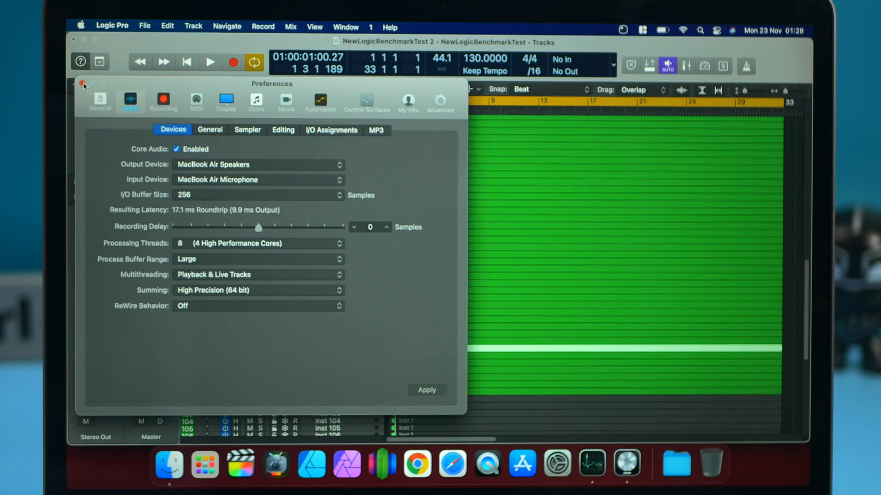
click(209, 61)
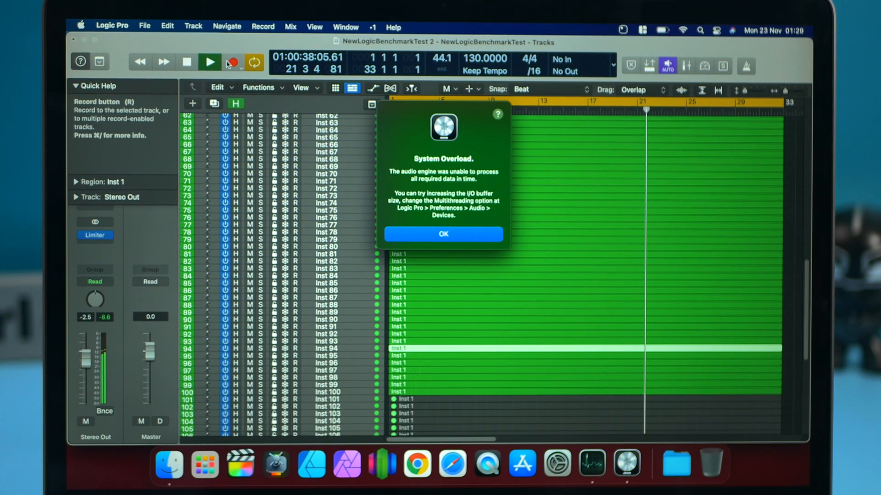
- Play the 100 tracks and dismiss the repeated System Overload warnings
click(443, 234)
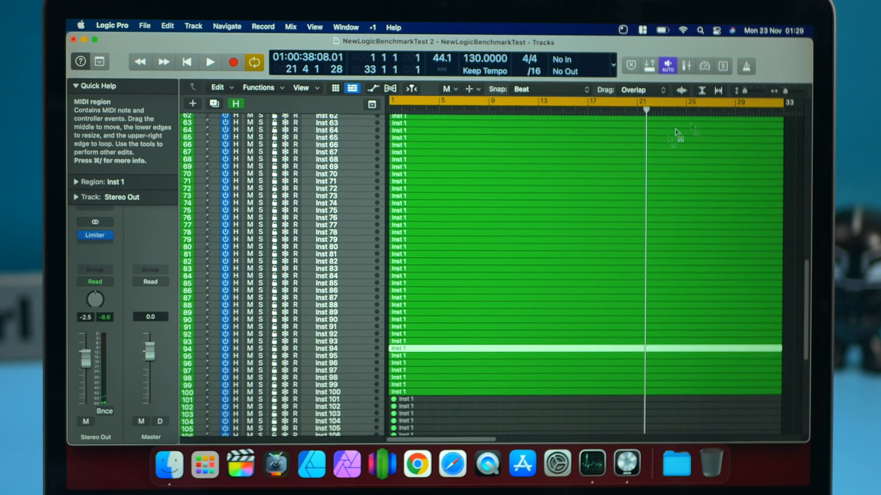
mouse_move(164, 62)
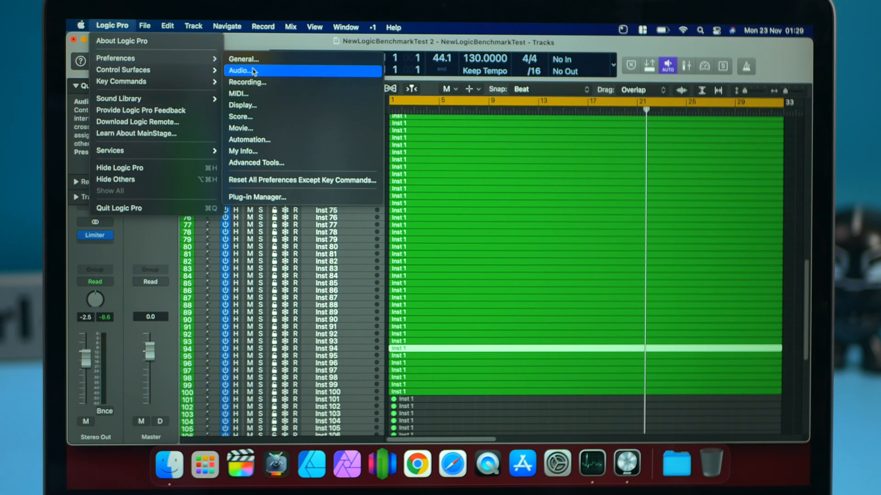
click(241, 71)
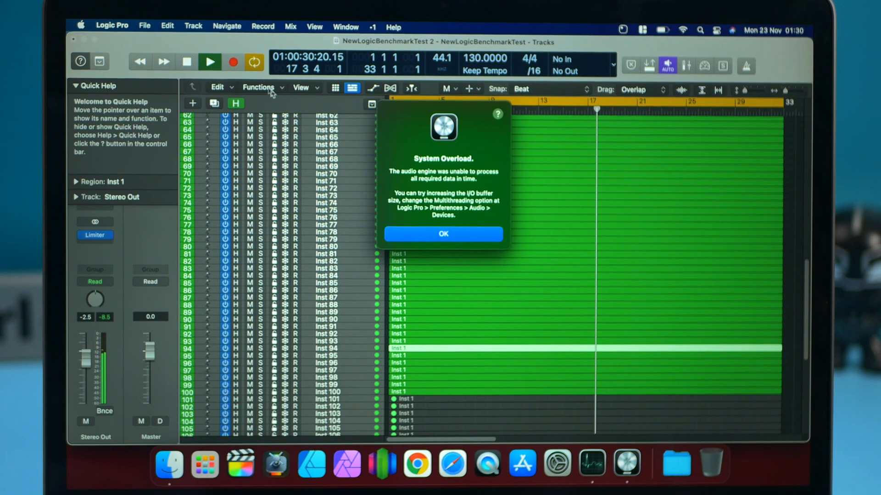
click(443, 234)
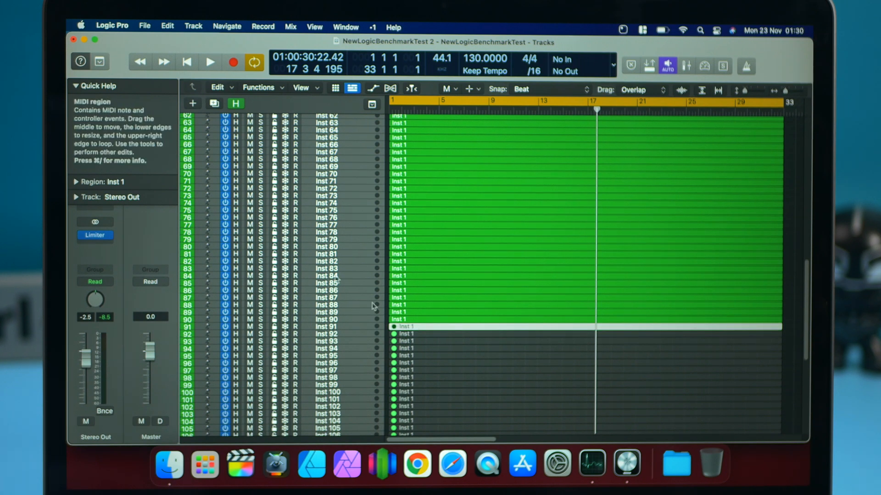
click(112, 27)
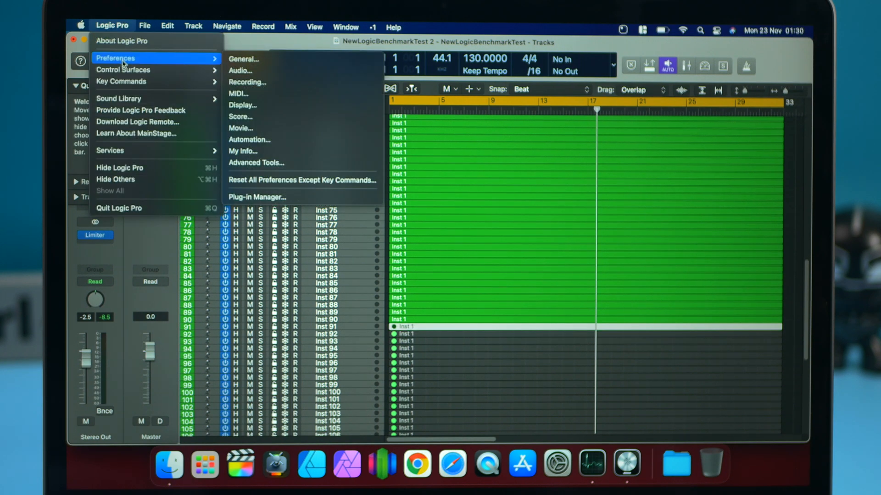
click(240, 70)
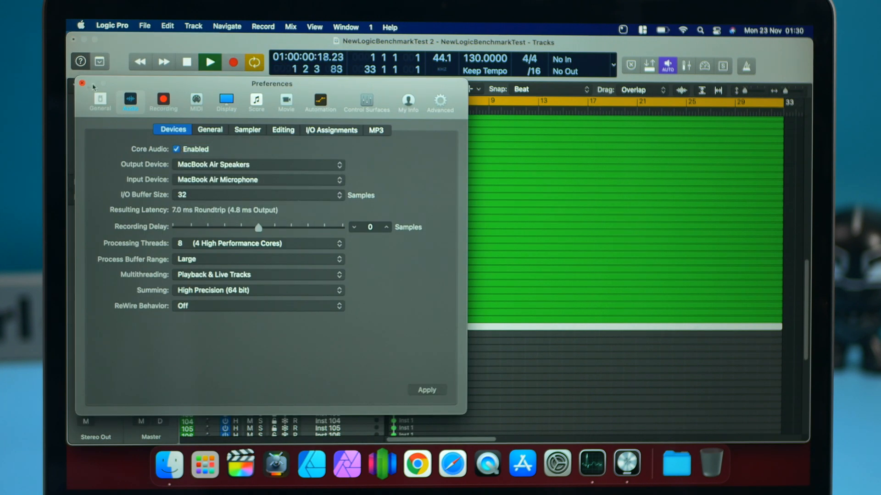
click(82, 84)
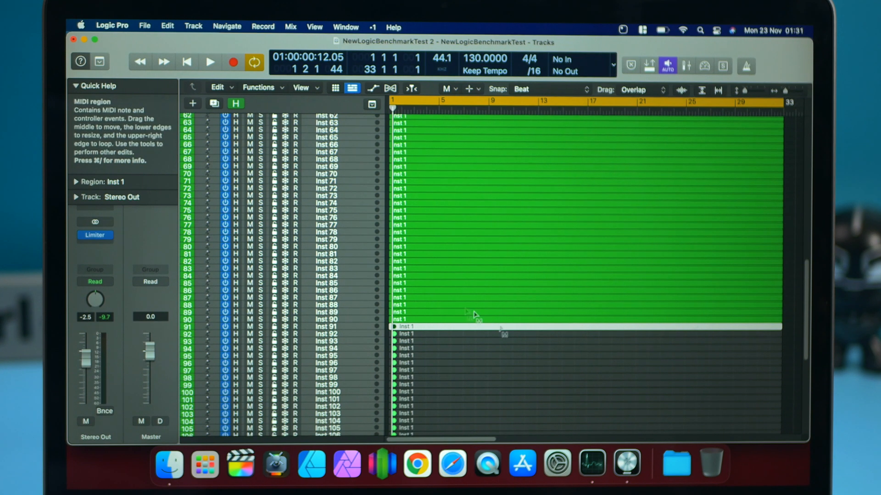
mouse_move(416, 315)
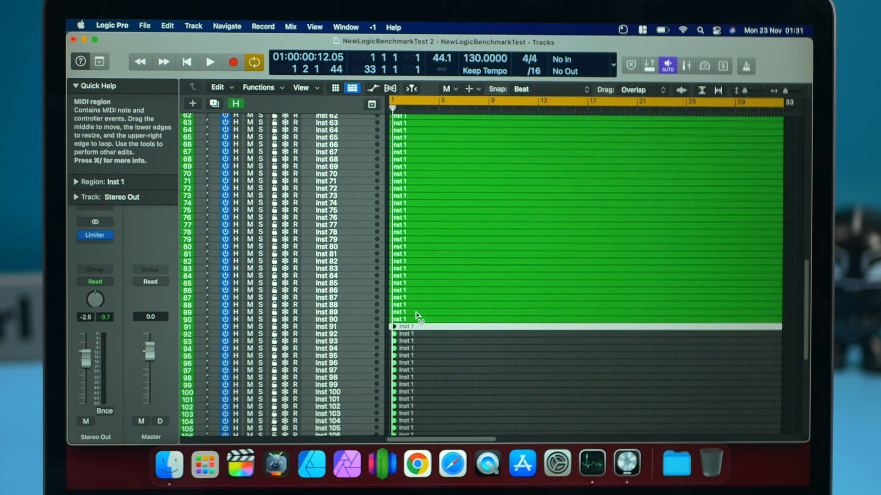
mouse_move(427, 329)
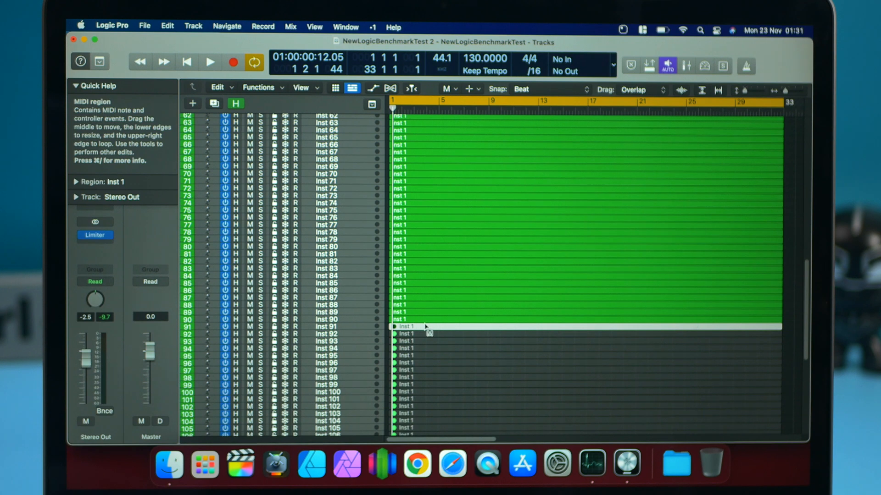
mouse_move(422, 317)
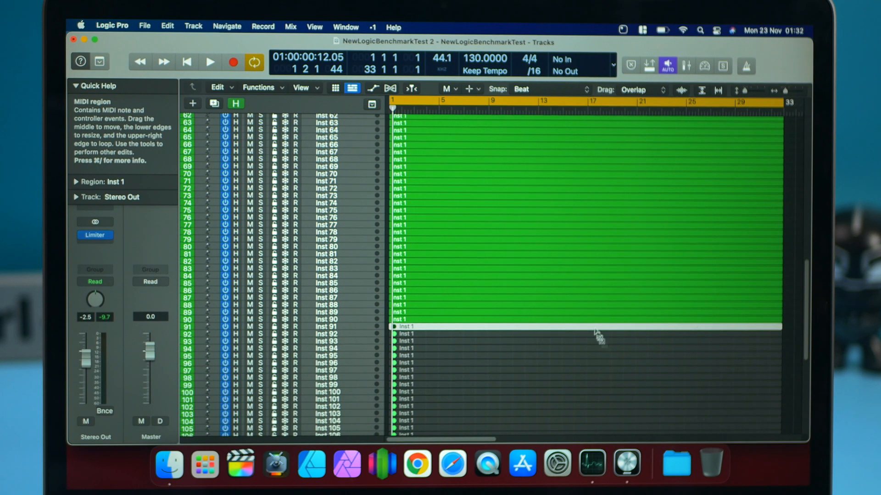
mouse_move(598, 333)
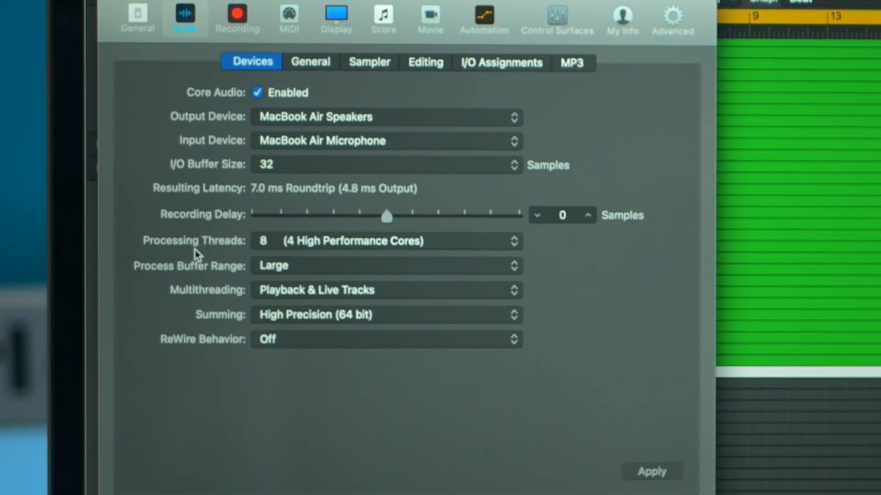
mouse_move(316, 252)
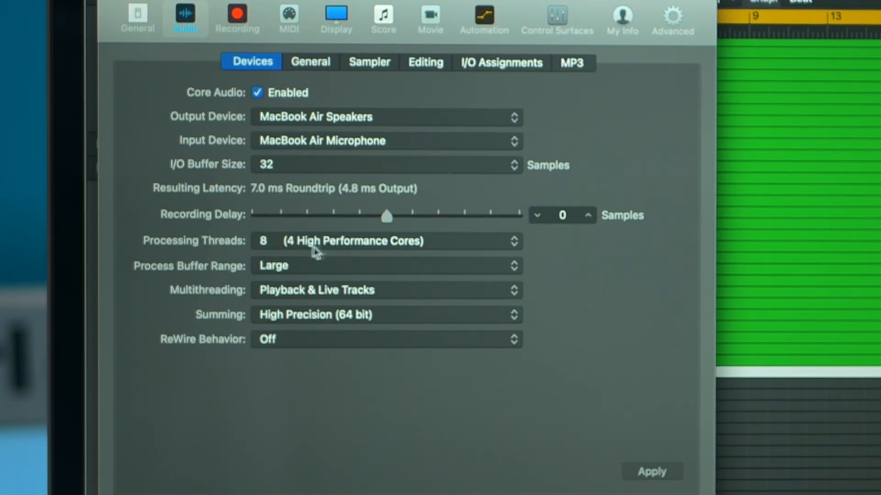
mouse_move(286, 165)
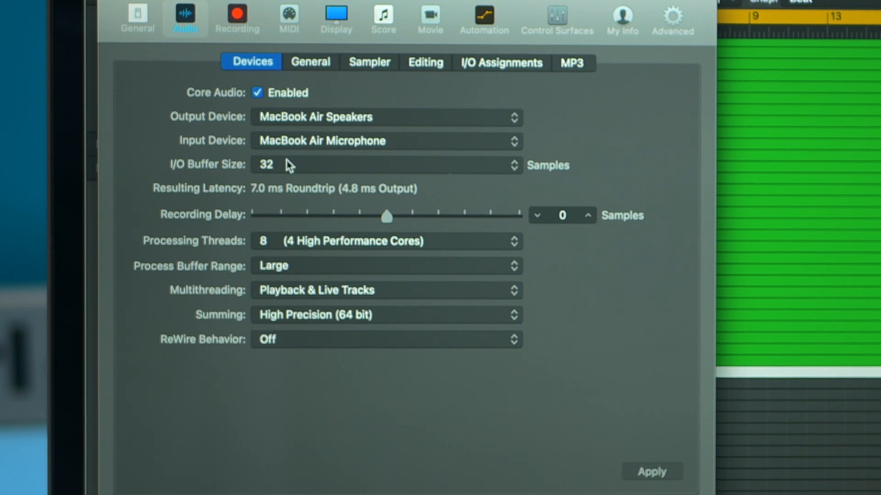
mouse_move(111, 8)
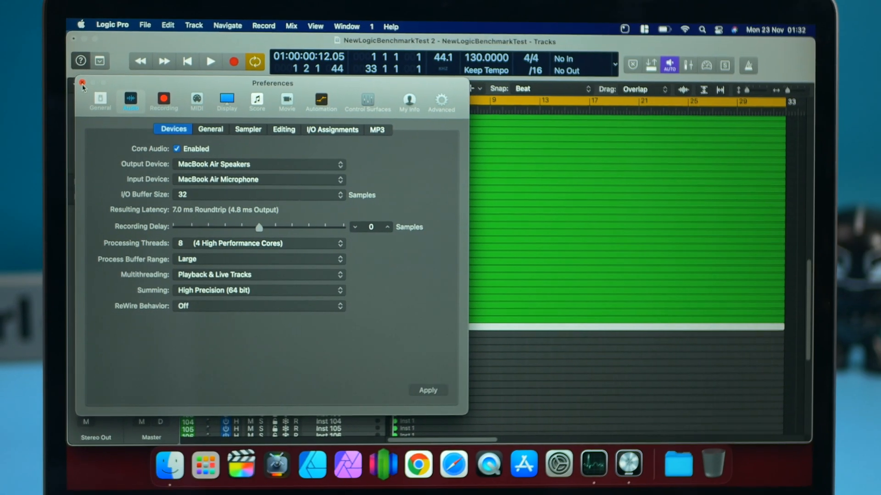
click(82, 84)
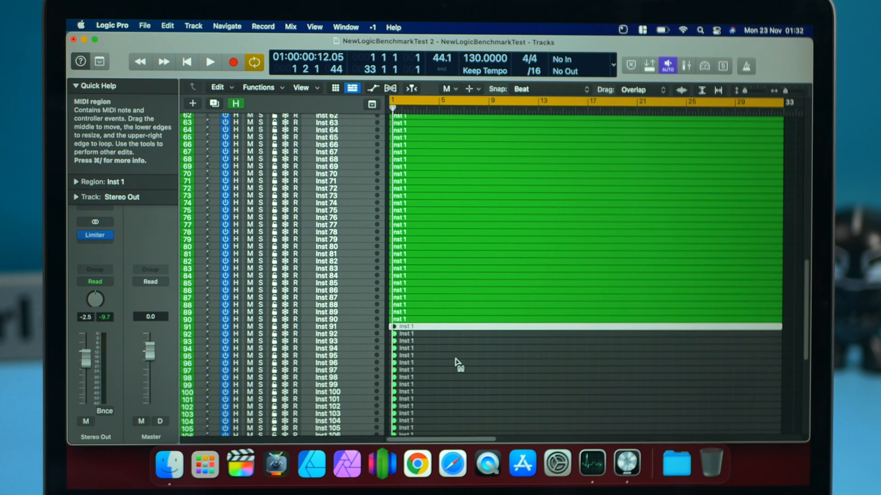